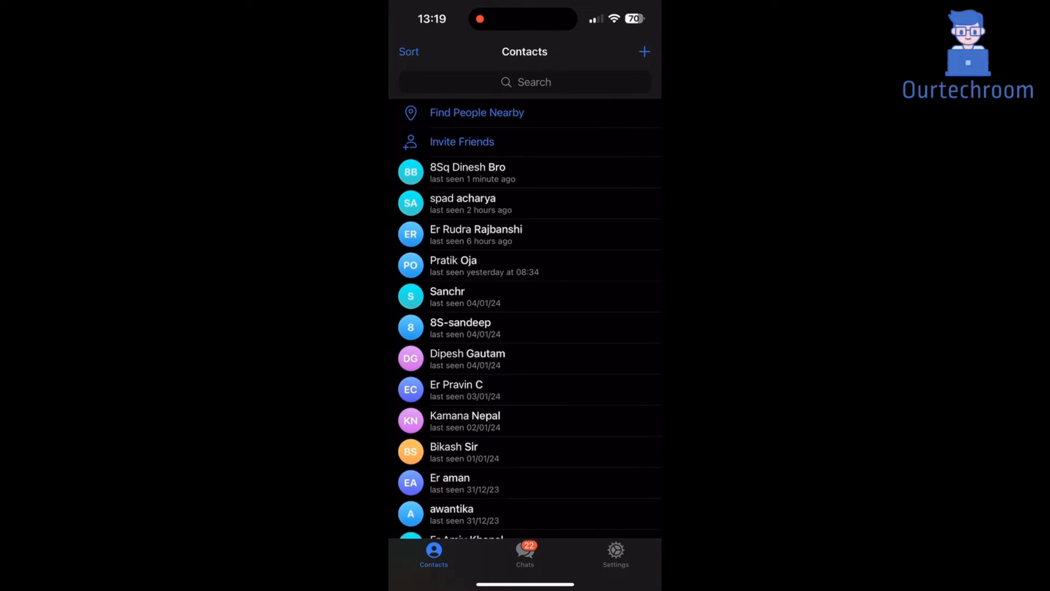
Go to Settings and enter the Privacy and Security screen.
scroll("down", 3)
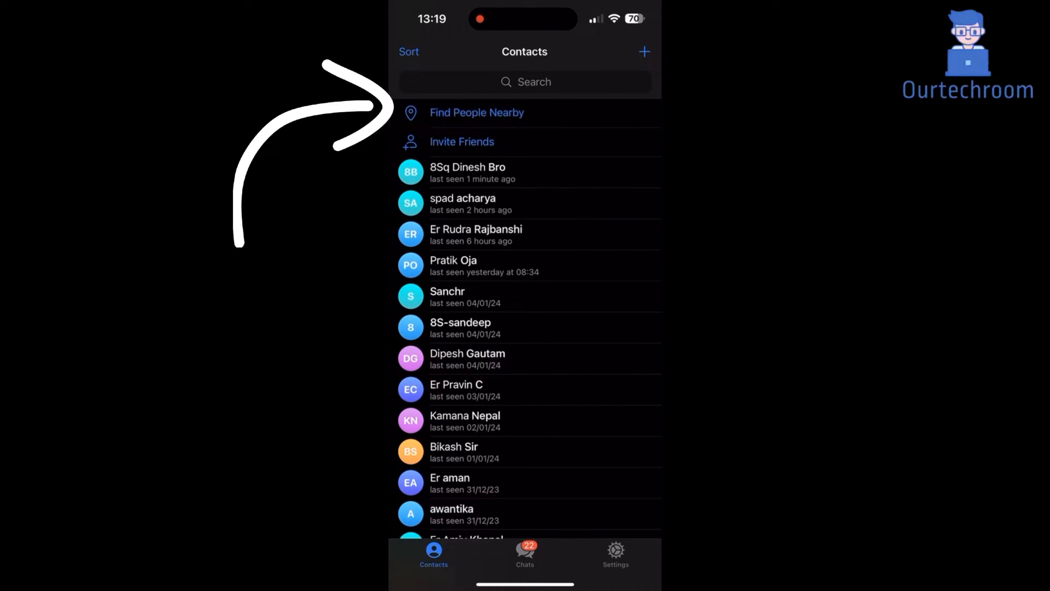
scroll("down", 3)
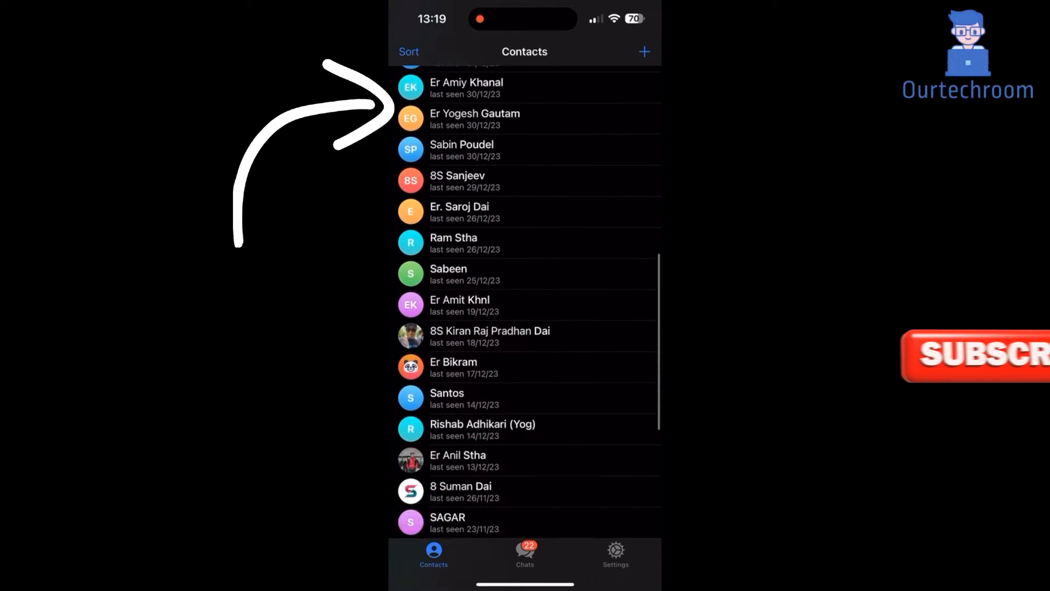
scroll("down", 3)
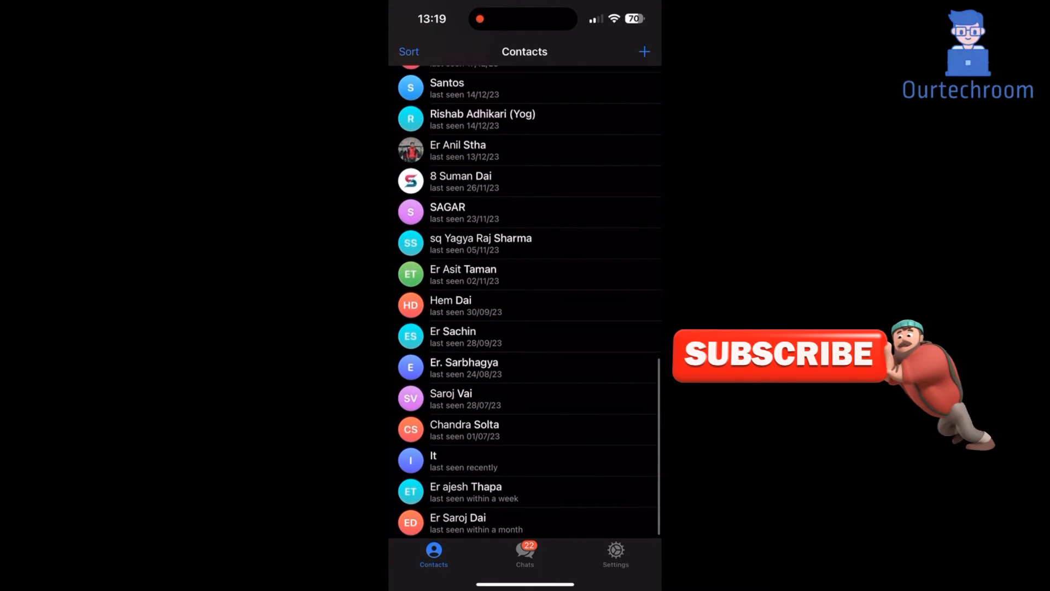
scroll("down", 3)
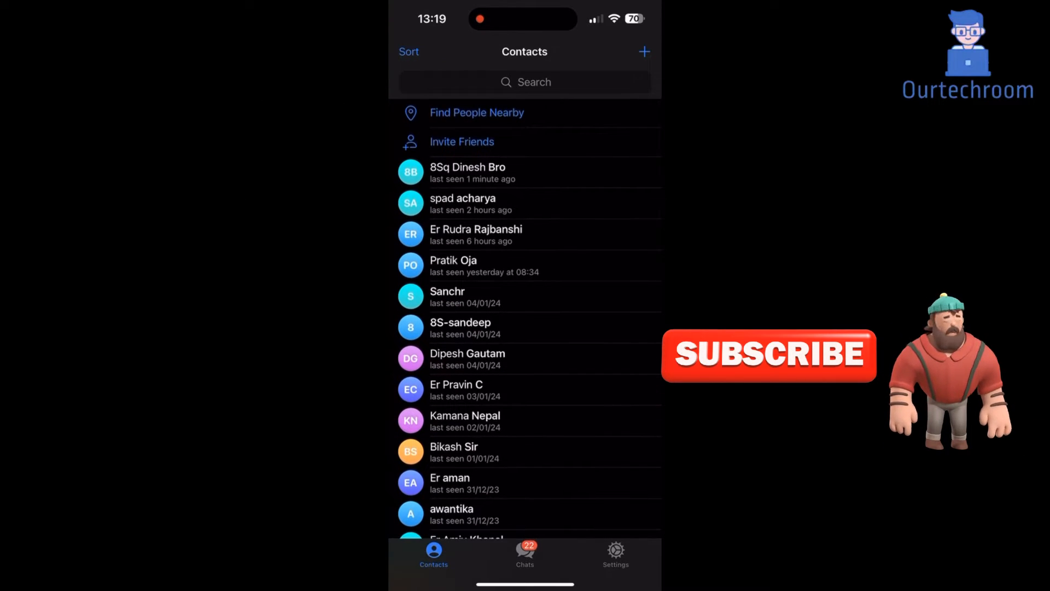
scroll("down", 3)
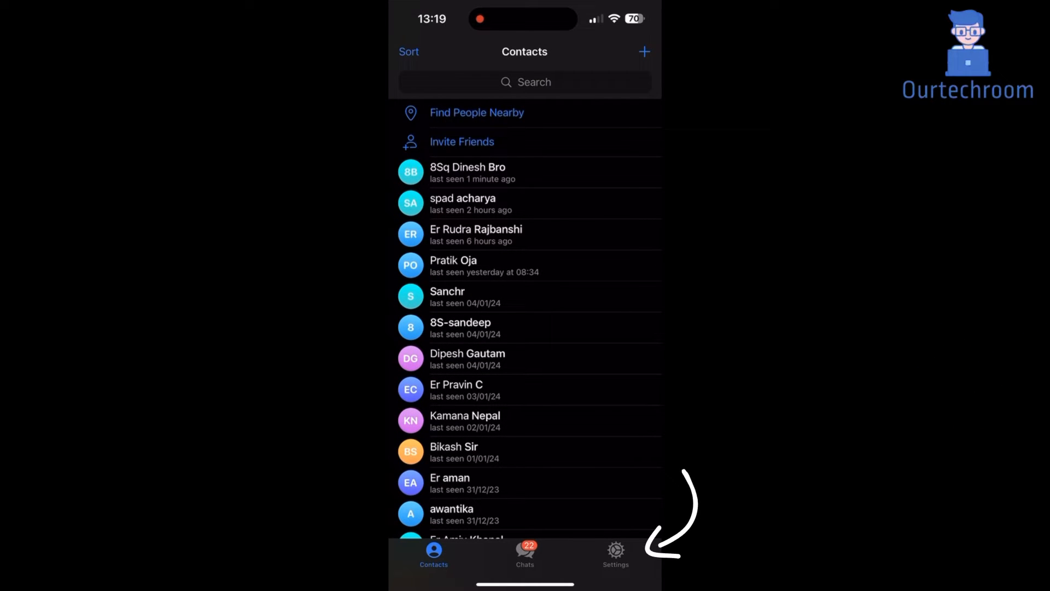
left_click(615, 552)
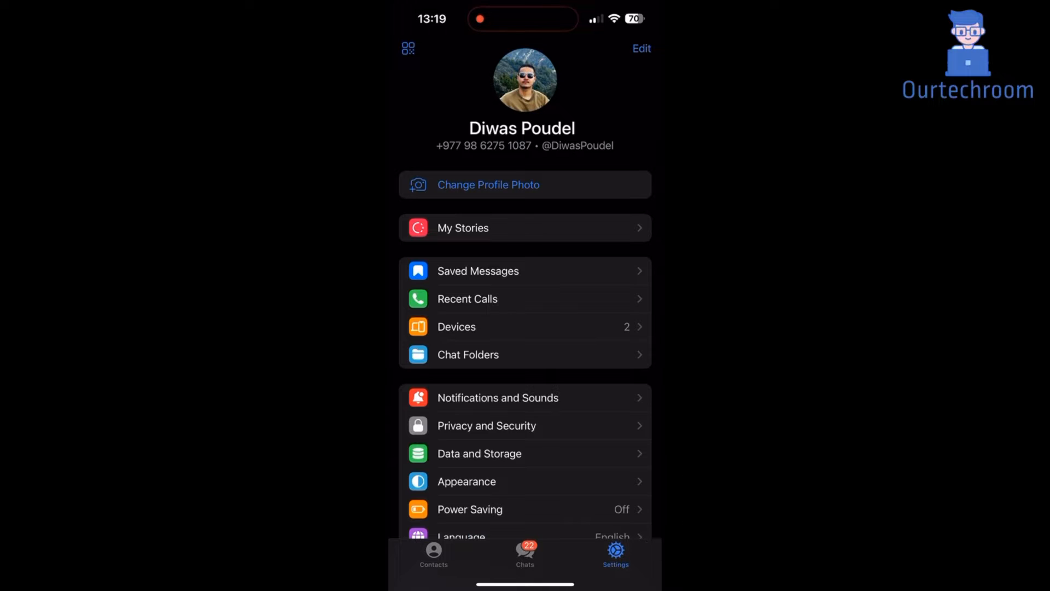
scroll("down", 3)
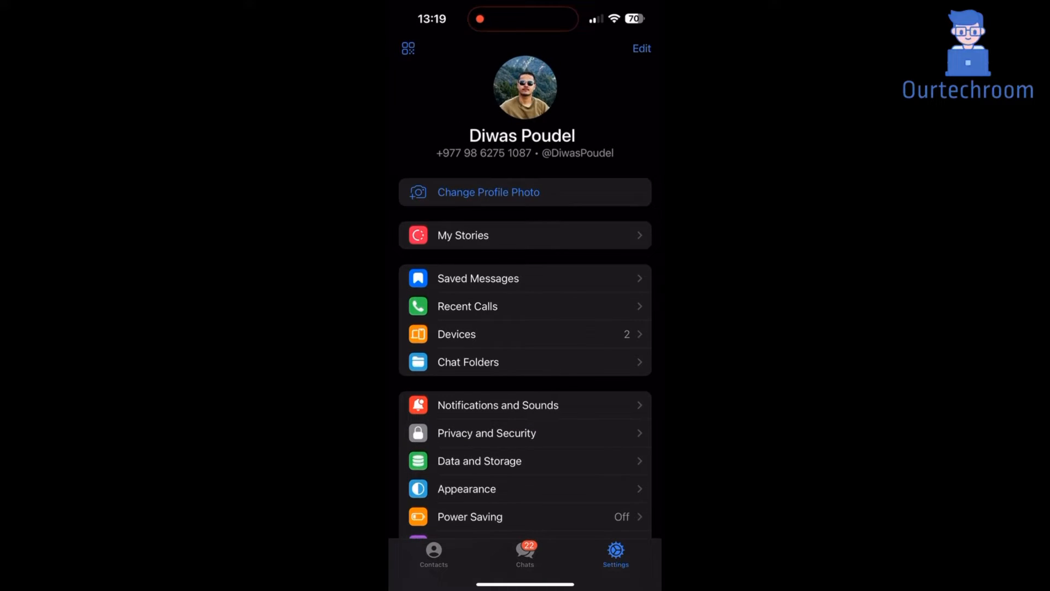
left_click(485, 433)
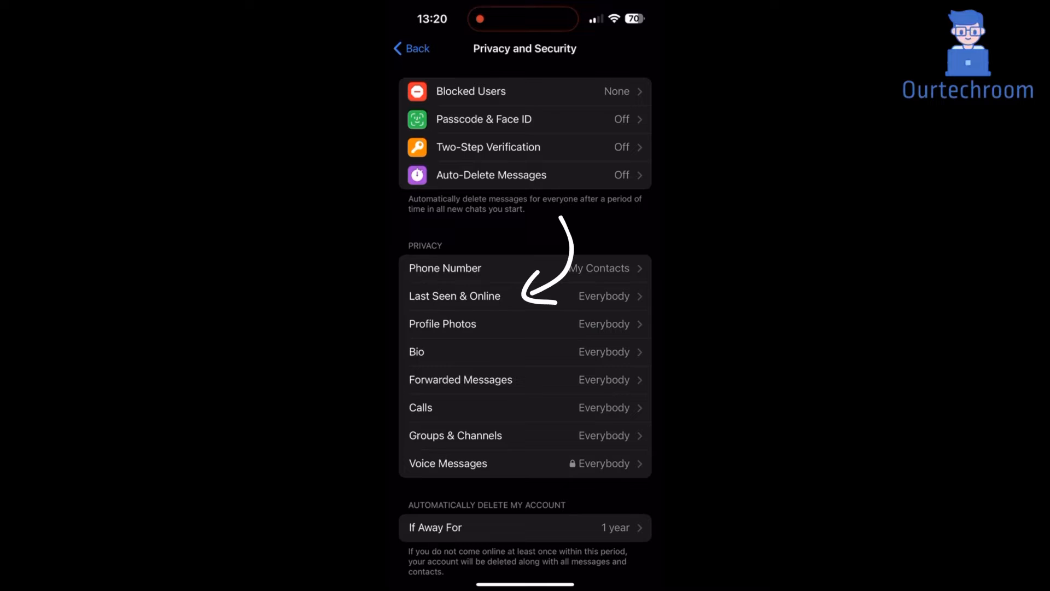
Set Last Seen & Online to My Contacts, then to Nobody.
left_click(454, 295)
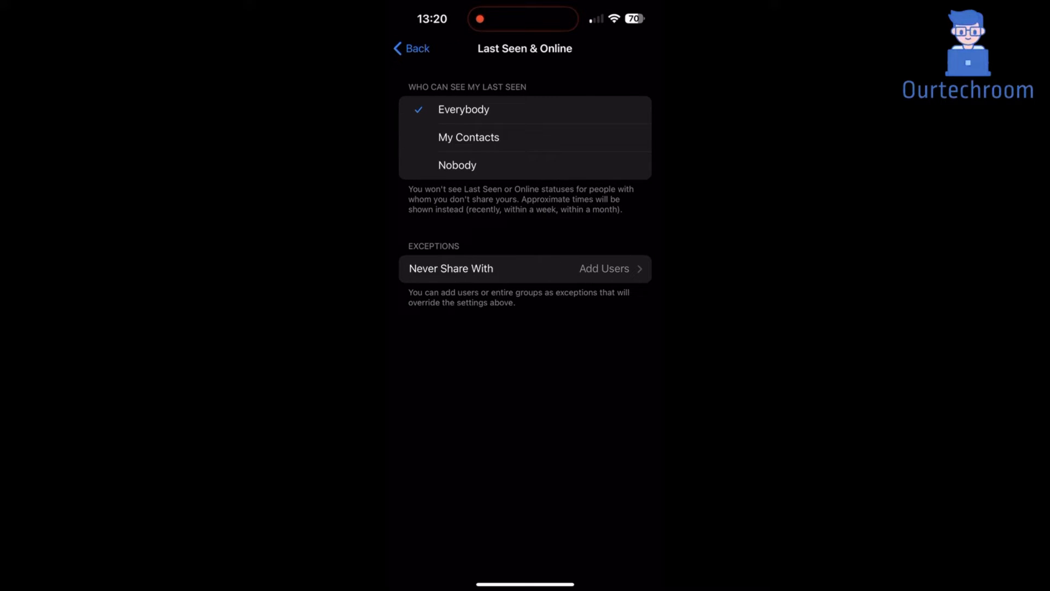
left_click(468, 138)
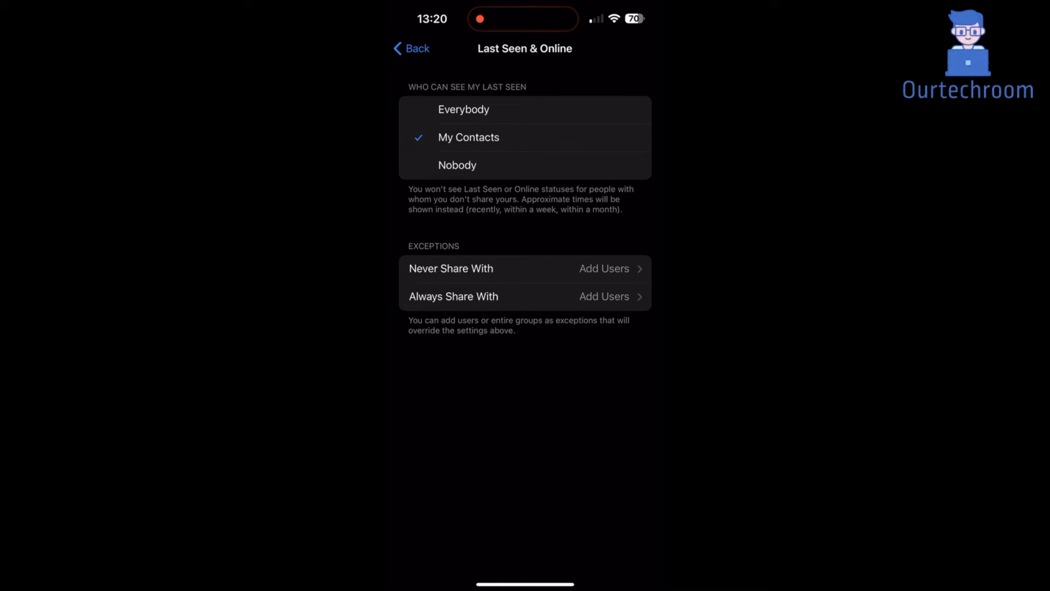
left_click(457, 165)
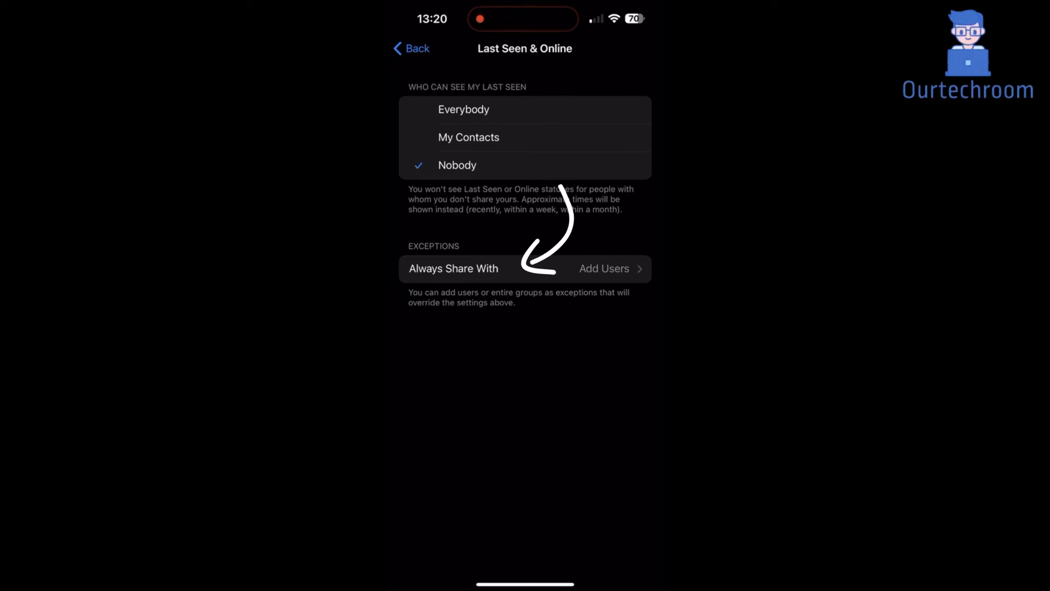
Add one contact to the Always Share With exceptions.
left_click(604, 268)
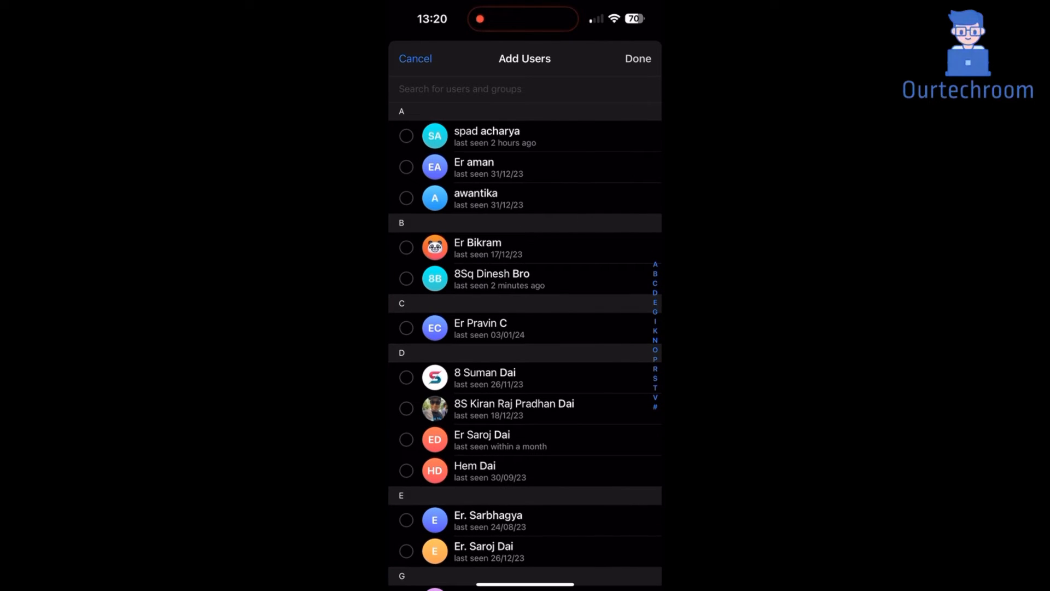
left_click(407, 327)
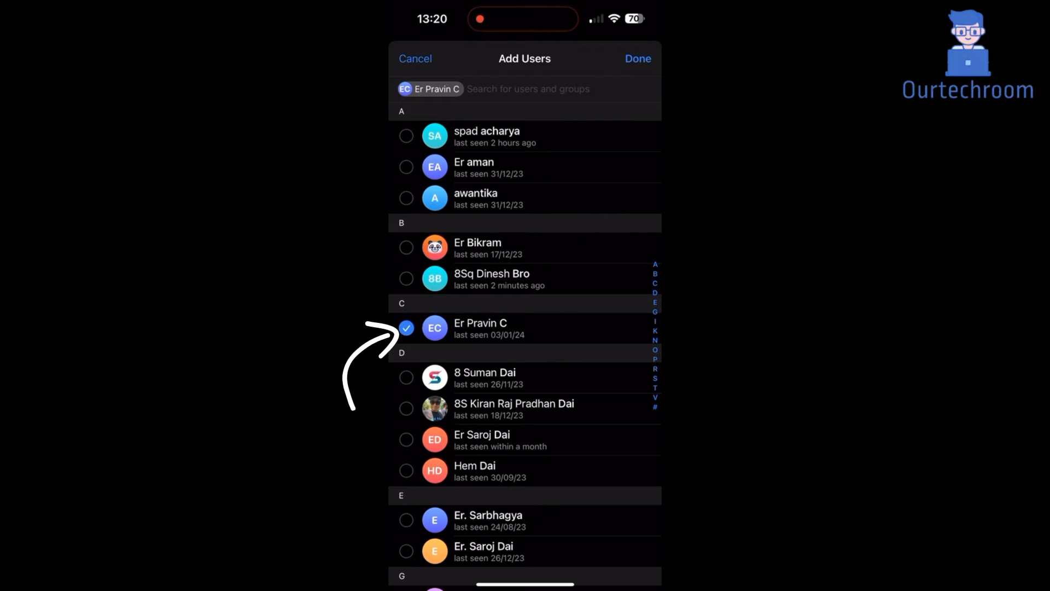
left_click(636, 58)
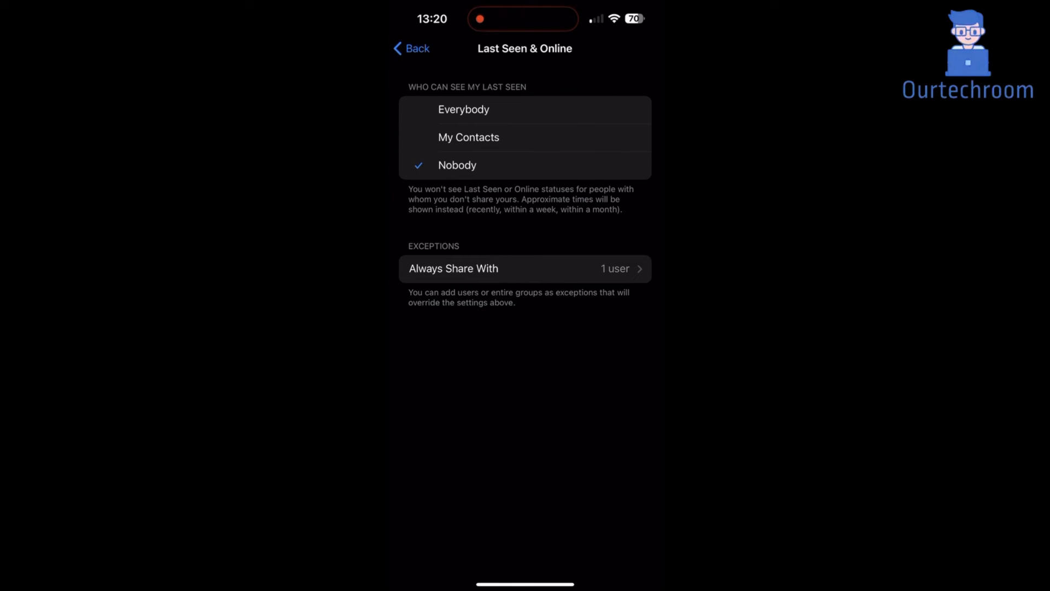
Delete all Always Share exceptions and set Last Seen & Online back to Everybody.
left_click(525, 269)
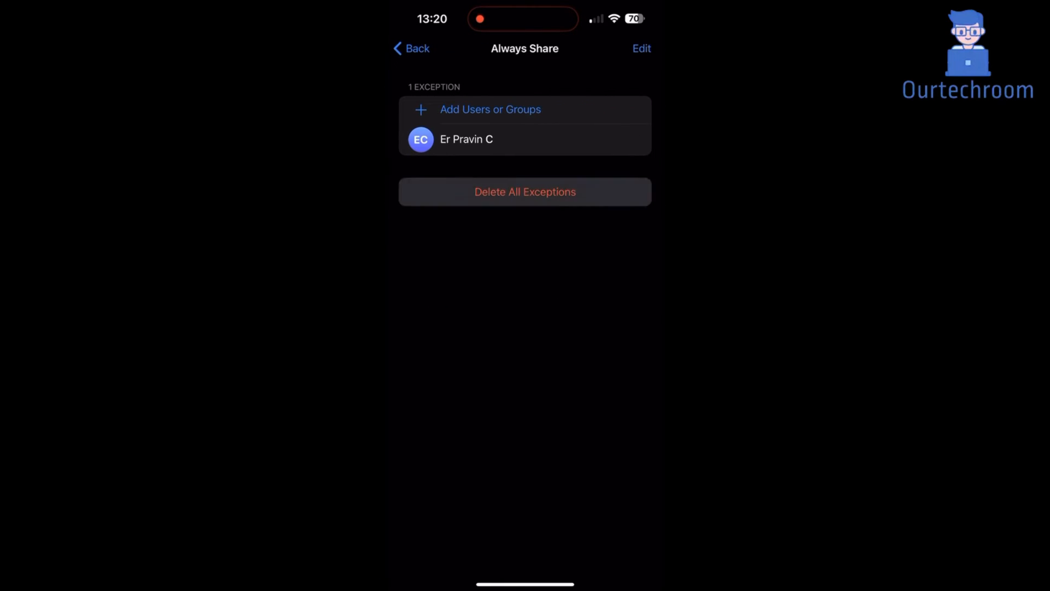
left_click(412, 48)
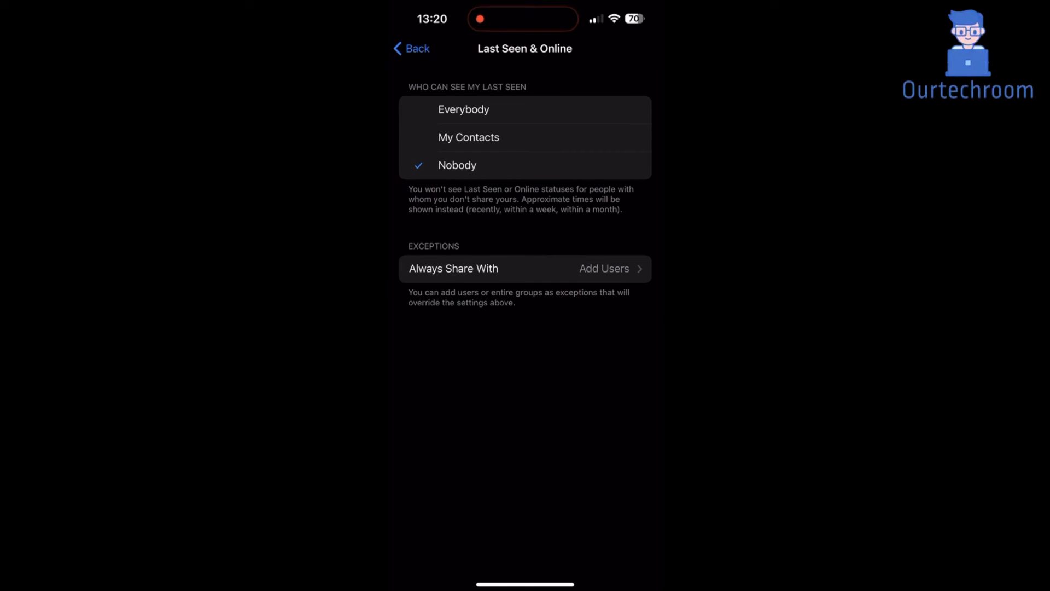
left_click(464, 109)
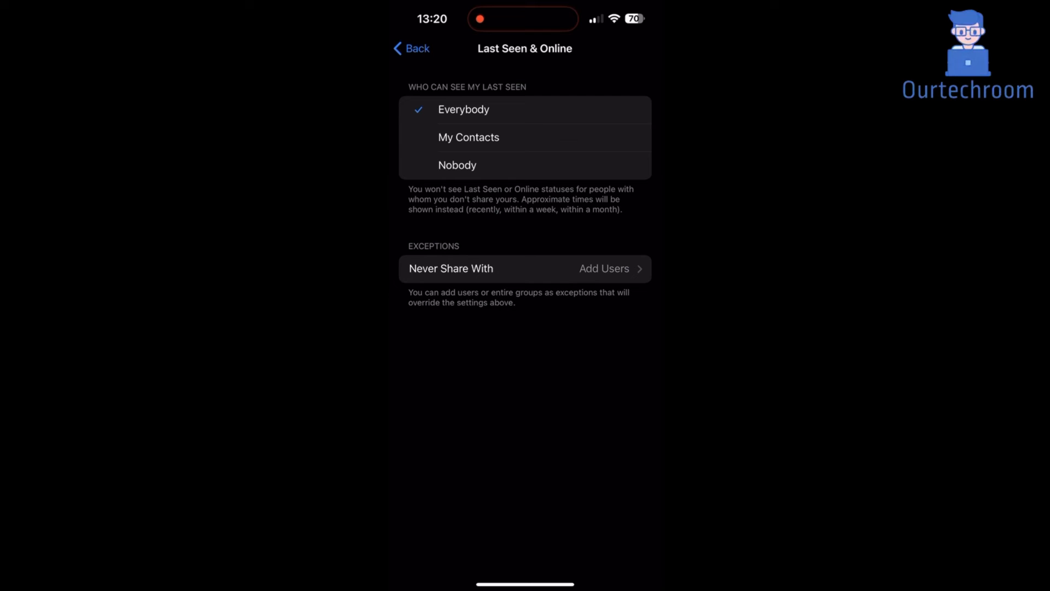